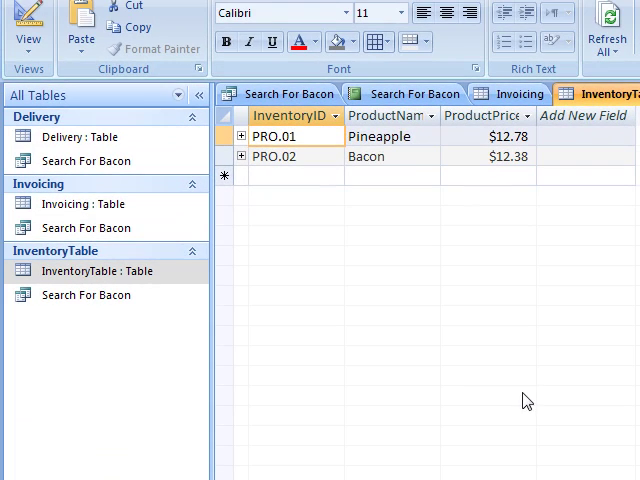
pyautogui.moveTo(462, 290)
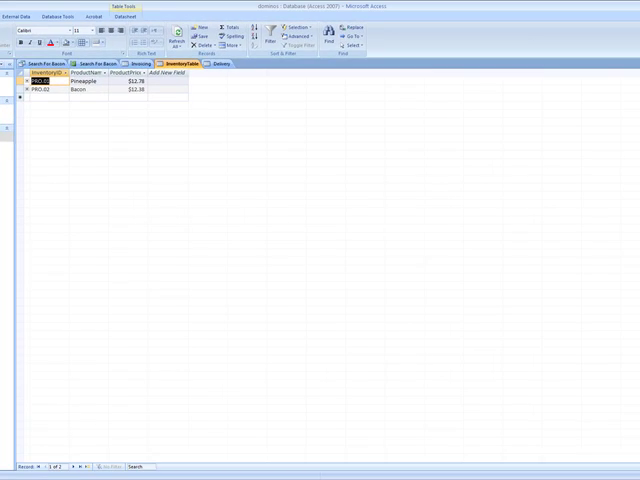
pyautogui.moveTo(158, 184)
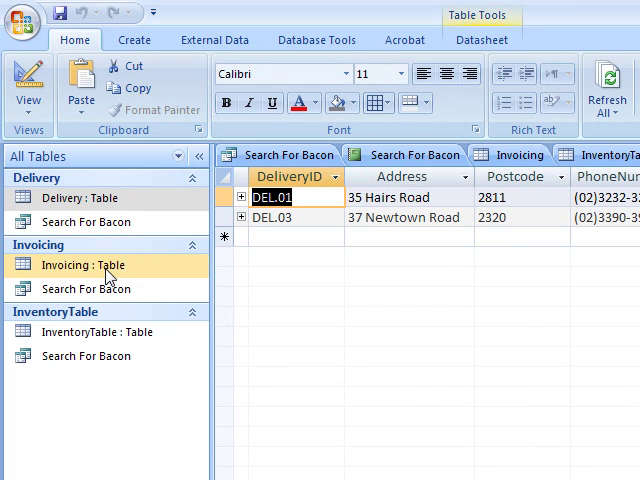
# Step: Switch to the Delivery table's datasheet to review its addresses and postcodes
pyautogui.click(512, 156)
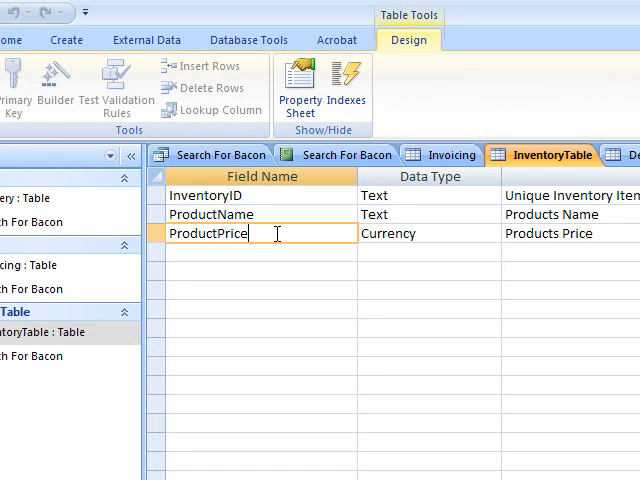
pyautogui.moveTo(450, 232)
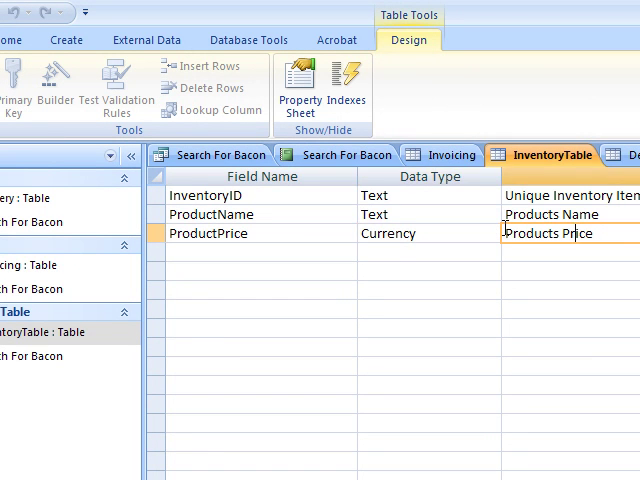
# Step: Review the ProductPrice Currency field's description and display format in InventoryTable's design
pyautogui.click(420, 232)
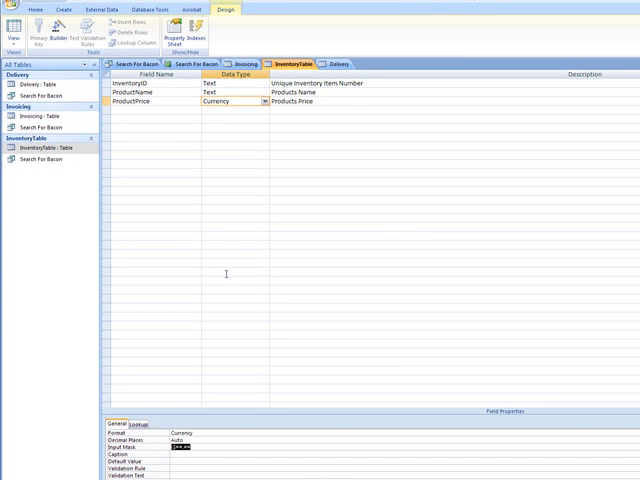
pyautogui.moveTo(226, 272)
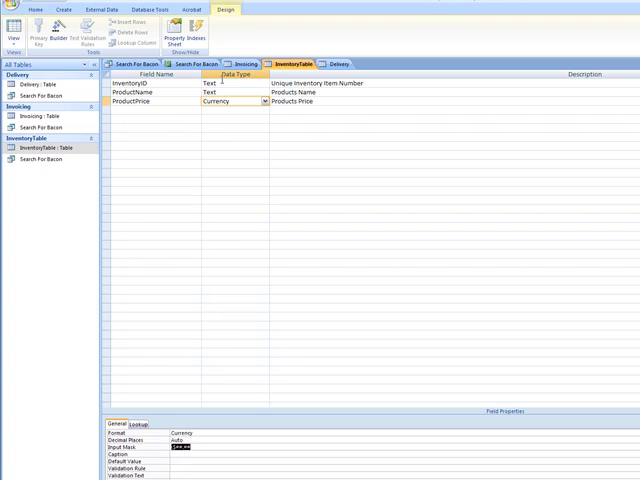
pyautogui.click(150, 84)
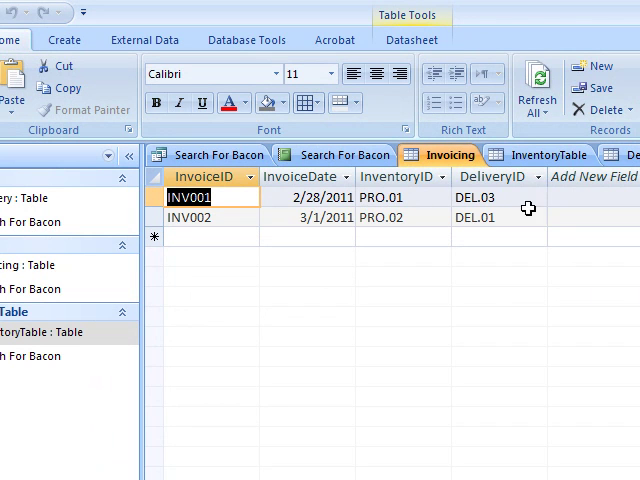
# Step: Enter a third invoice record INV003 with its date, product PRO.02 and delivery DEL.01
pyautogui.click(204, 236)
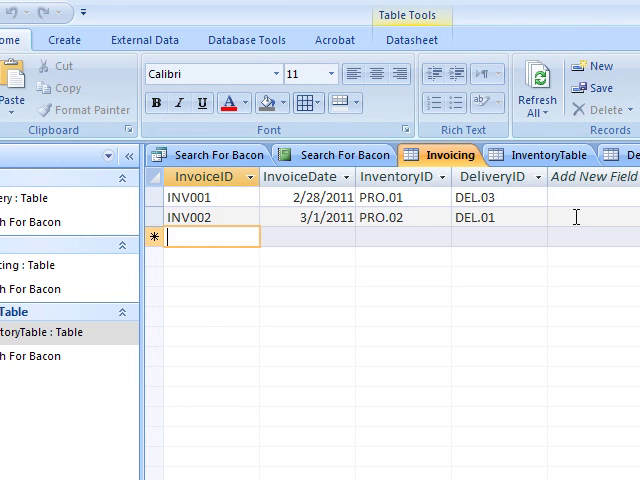
pyautogui.write('INV003')
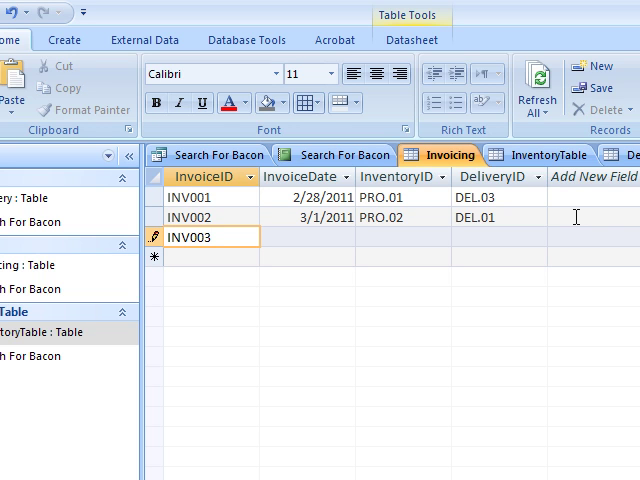
pyautogui.click(304, 236)
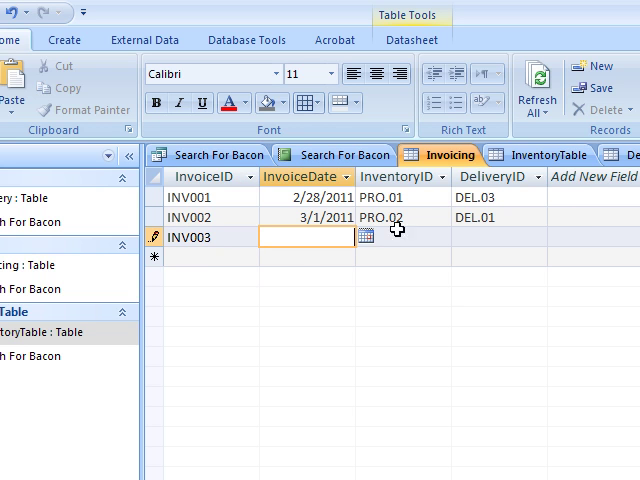
pyautogui.click(368, 236)
pyautogui.write('PRO.02')
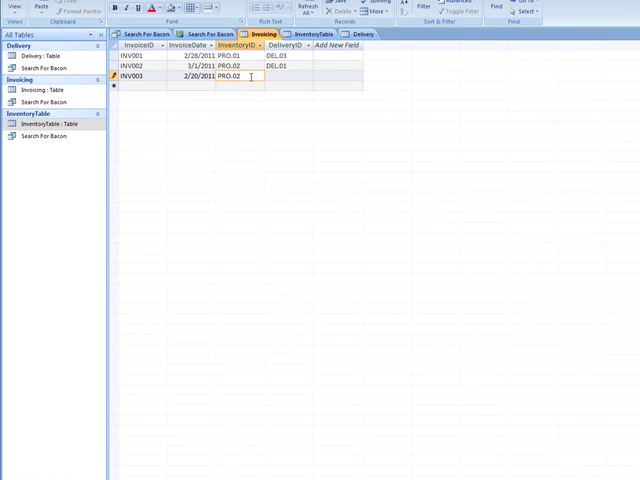
pyautogui.write('DEL.01')
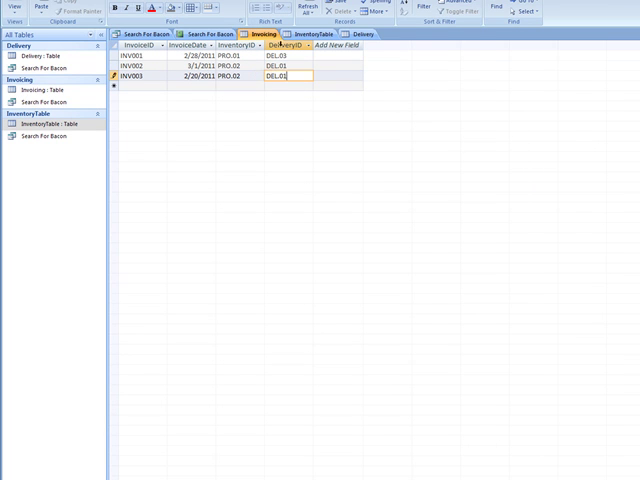
# Step: Show the Delivery table's field definitions and select the DeliveryID Field Size value for editing
pyautogui.click(332, 32)
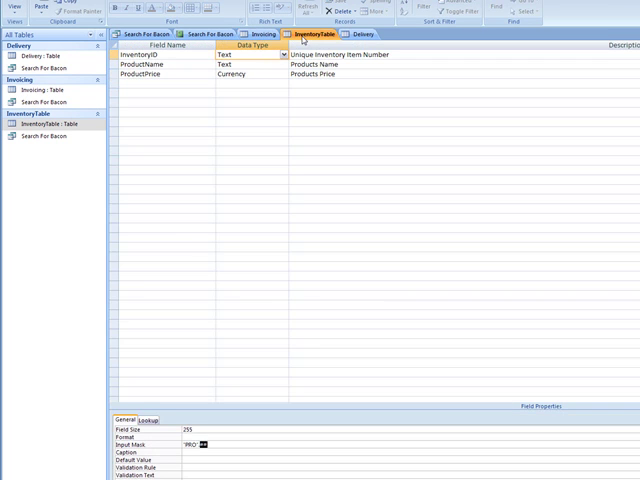
pyautogui.click(364, 36)
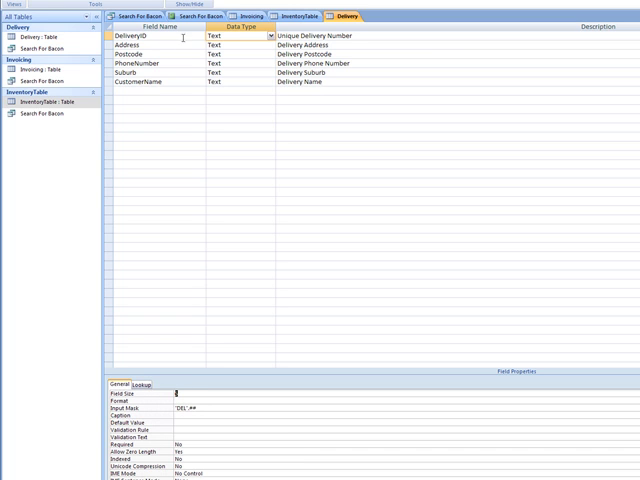
pyautogui.click(150, 44)
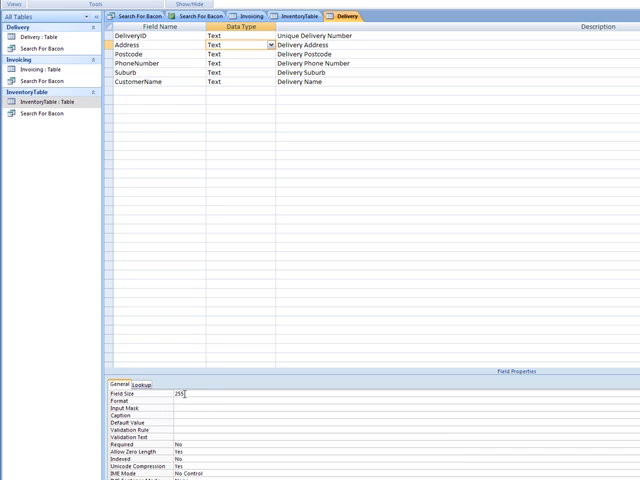
pyautogui.tripleClick(180, 394)
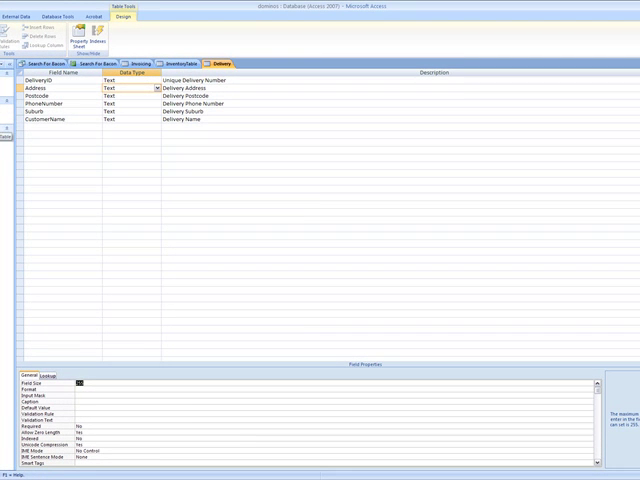
# Step: Return to the inventory table and confirm the save prompt when switching its view
pyautogui.click(180, 64)
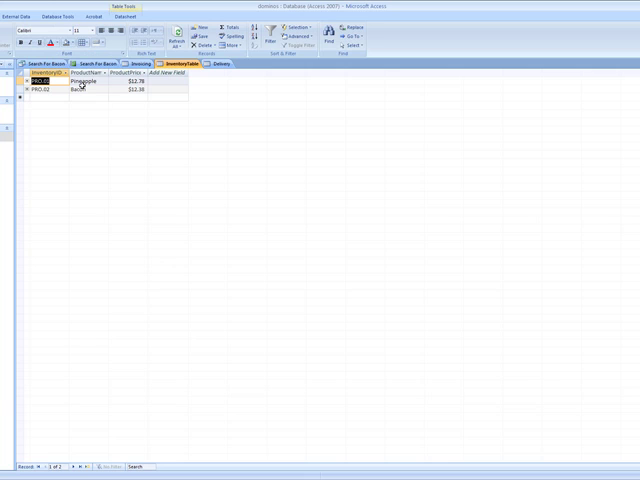
pyautogui.click(404, 206)
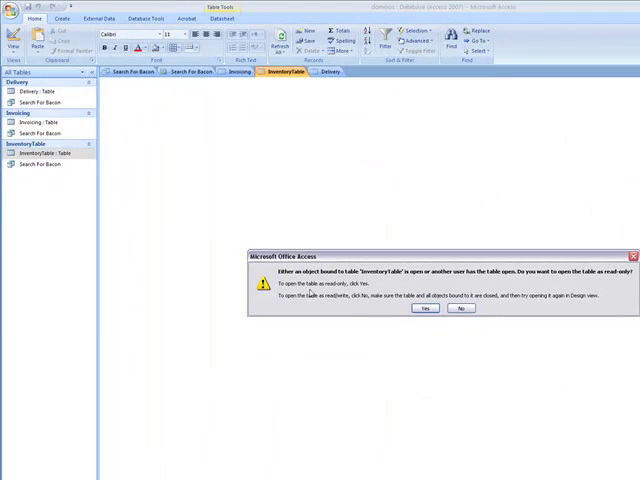
pyautogui.click(424, 308)
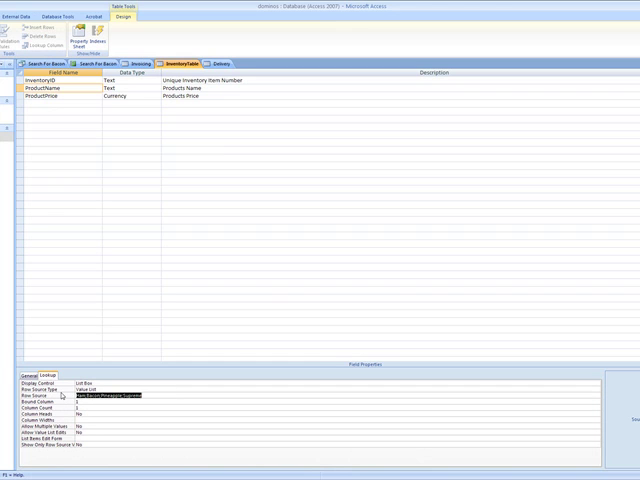
pyautogui.moveTo(420, 48)
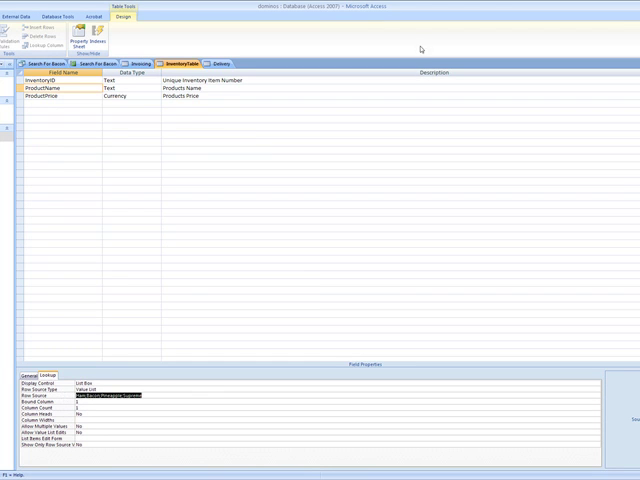
# Step: Close all the open tables, leaving an empty workspace
pyautogui.click(180, 64)
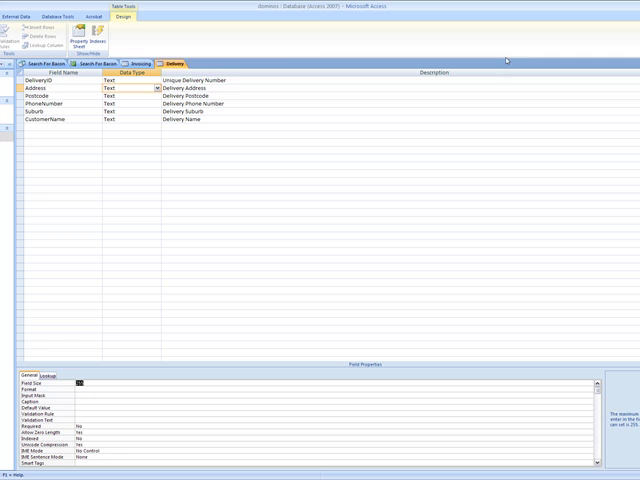
pyautogui.click(176, 64)
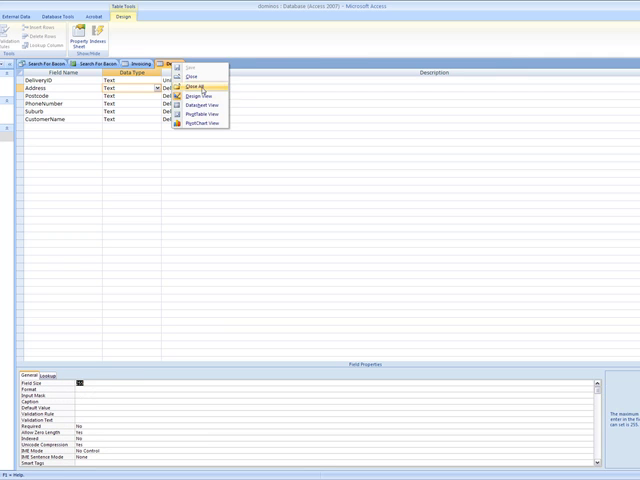
pyautogui.click(192, 92)
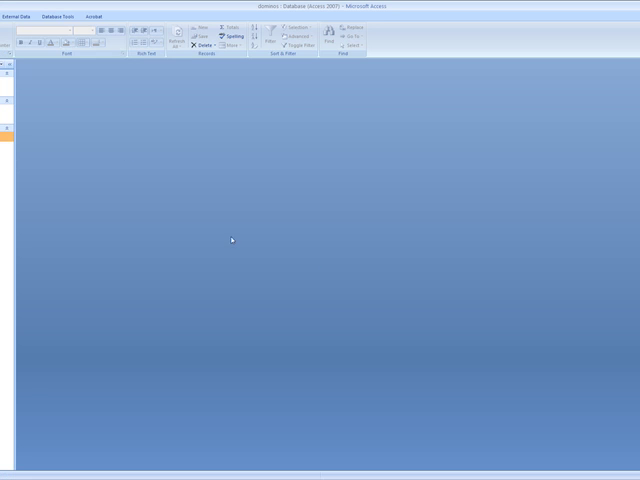
# Step: Review the Relationships diagram, the Edit Relationships details and the Invoicing table's DeliveryID link
pyautogui.click(62, 14)
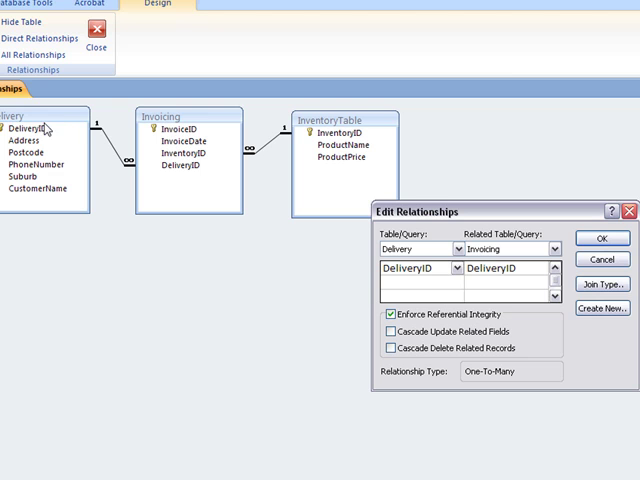
pyautogui.moveTo(176, 172)
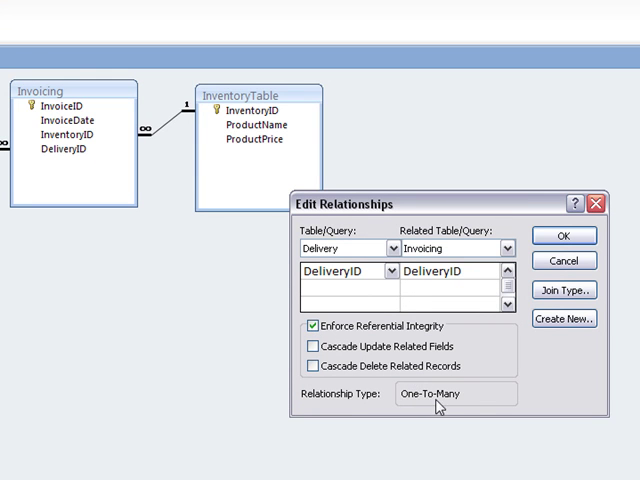
pyautogui.click(564, 236)
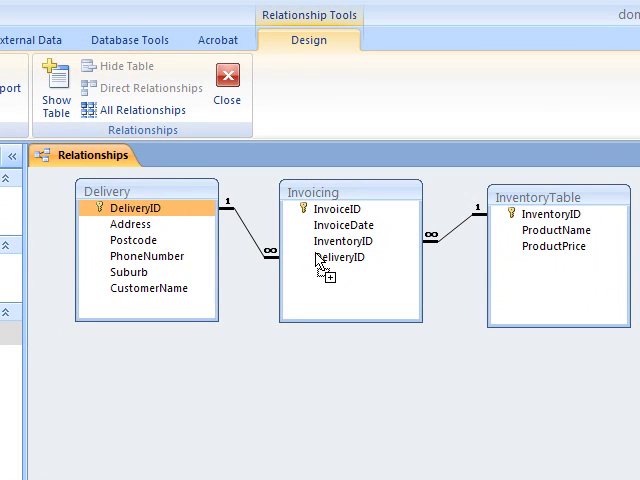
pyautogui.click(338, 208)
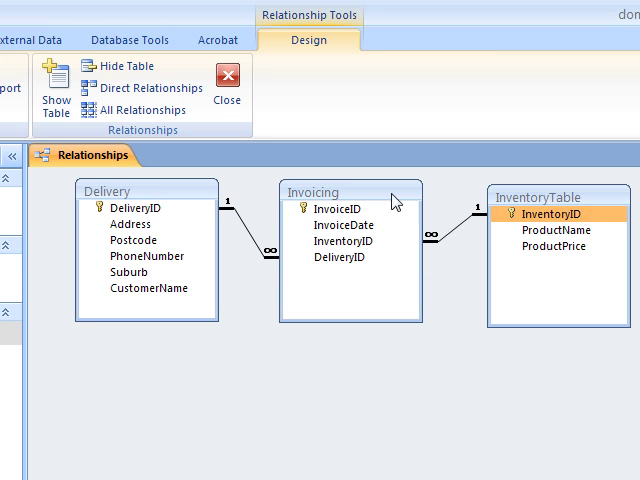
pyautogui.click(332, 224)
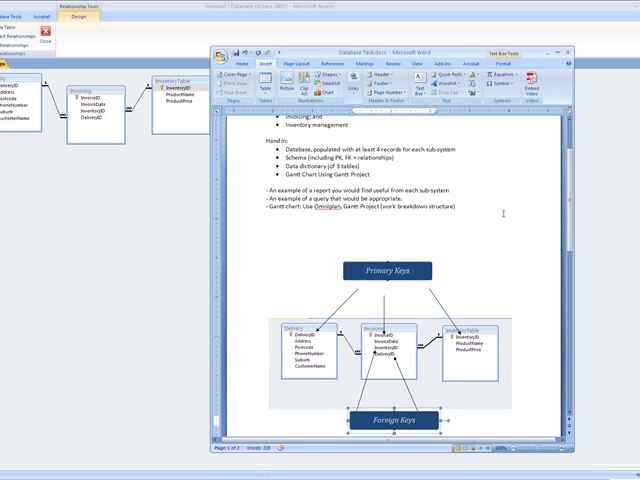
# Step: Scroll the Database Task document between the hand-in list and the schema keys diagram
pyautogui.scroll(-3)
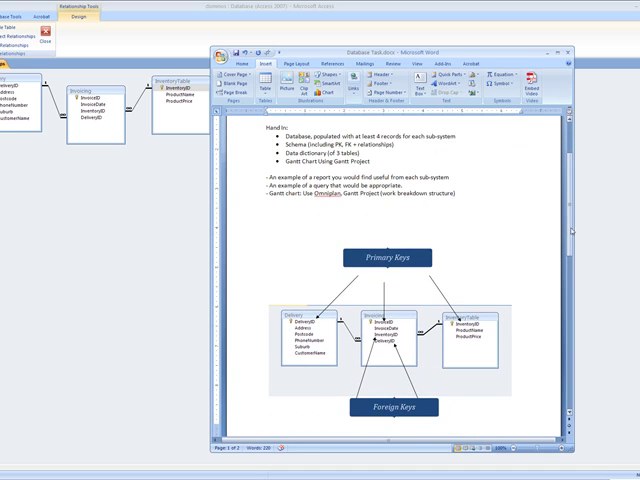
pyautogui.scroll(-3)
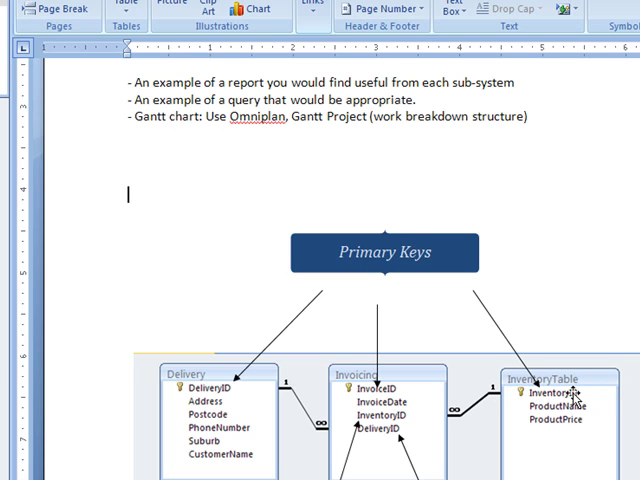
pyautogui.moveTo(232, 360)
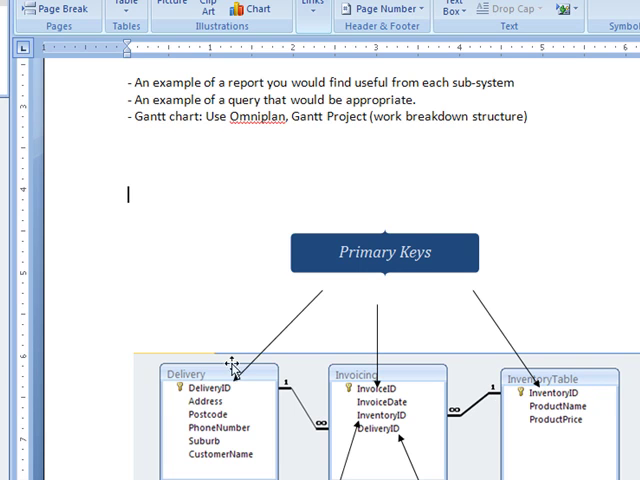
pyautogui.moveTo(372, 404)
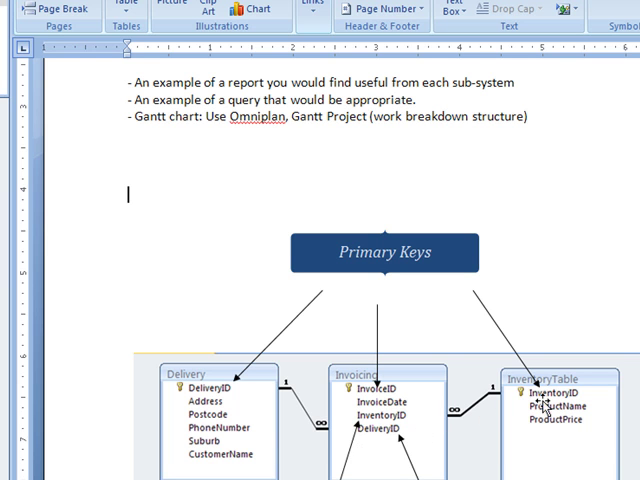
pyautogui.moveTo(372, 436)
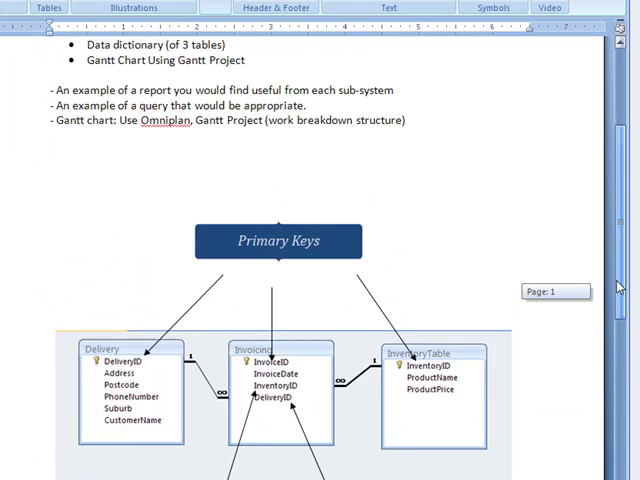
pyautogui.scroll(3)
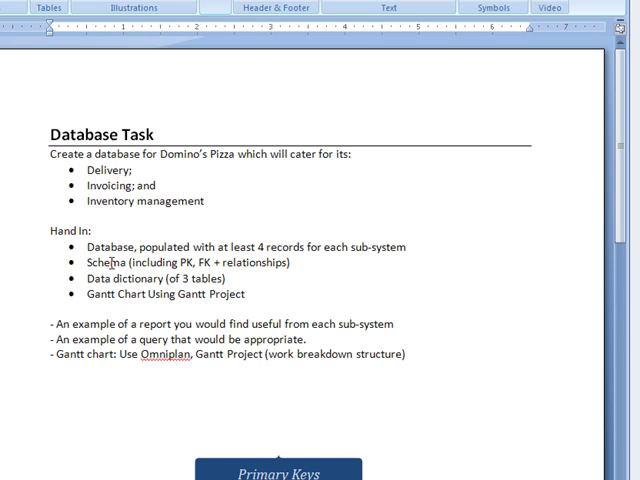
pyautogui.scroll(-3)
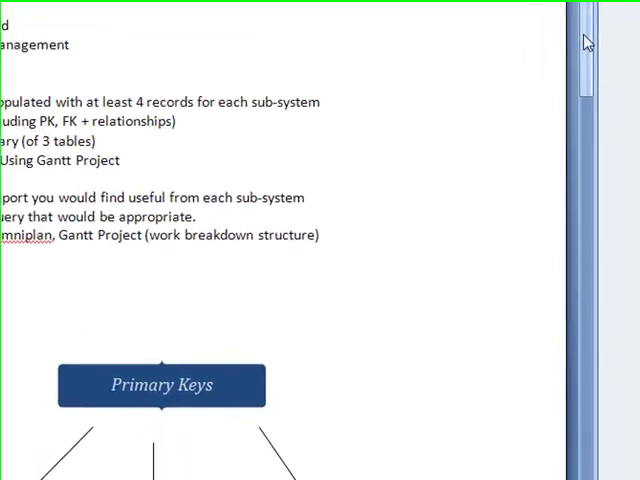
pyautogui.scroll(-3)
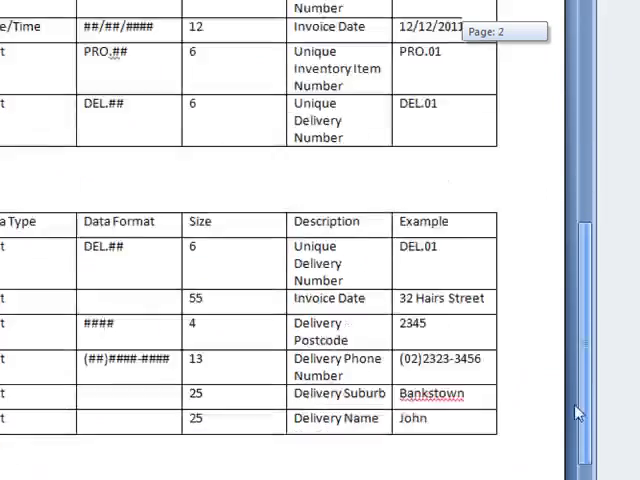
pyautogui.scroll(-3)
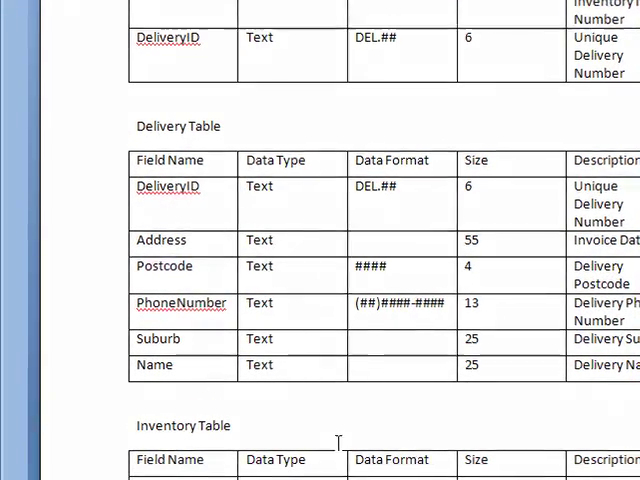
pyautogui.scroll(3)
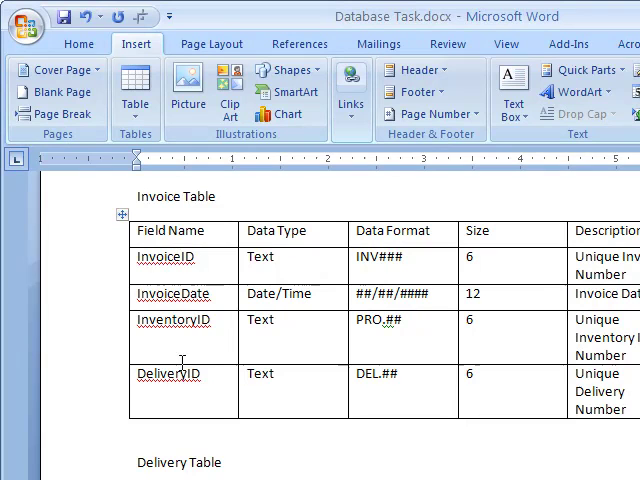
pyautogui.moveTo(202, 262)
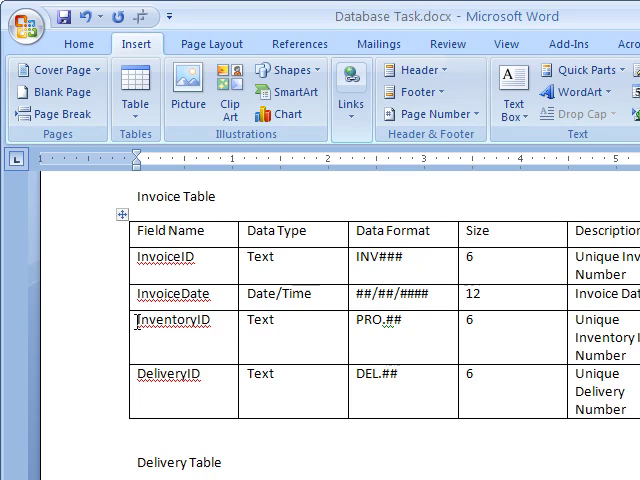
pyautogui.scroll(-3)
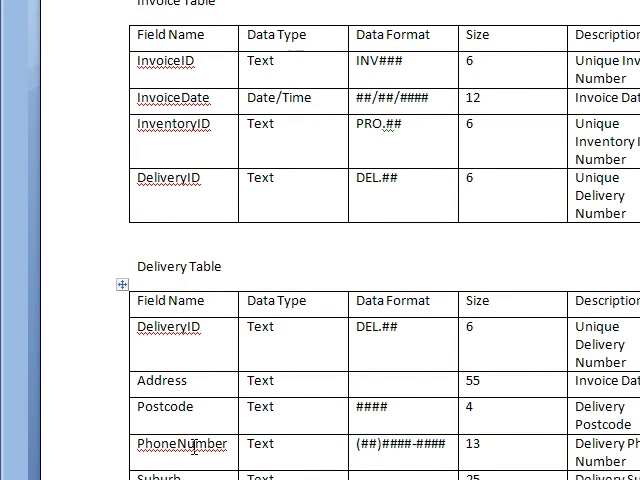
pyautogui.scroll(3)
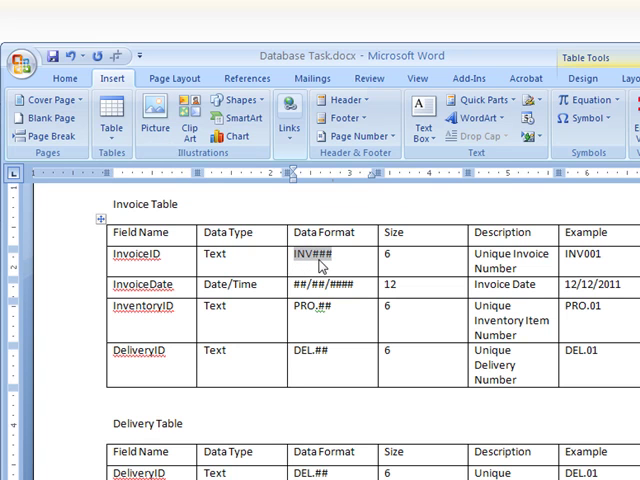
pyautogui.moveTo(400, 260)
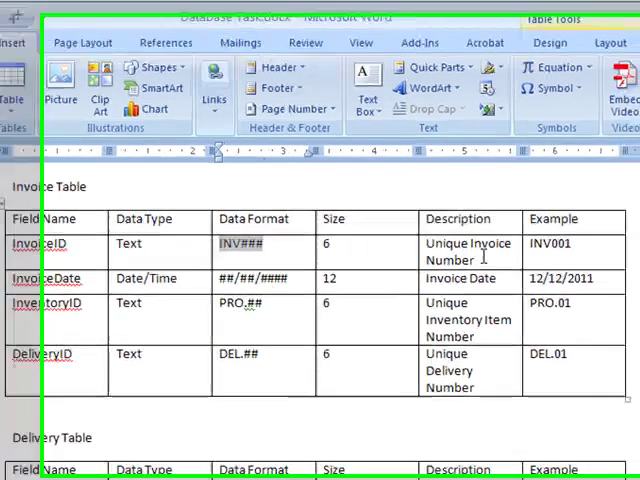
pyautogui.hscroll(3)
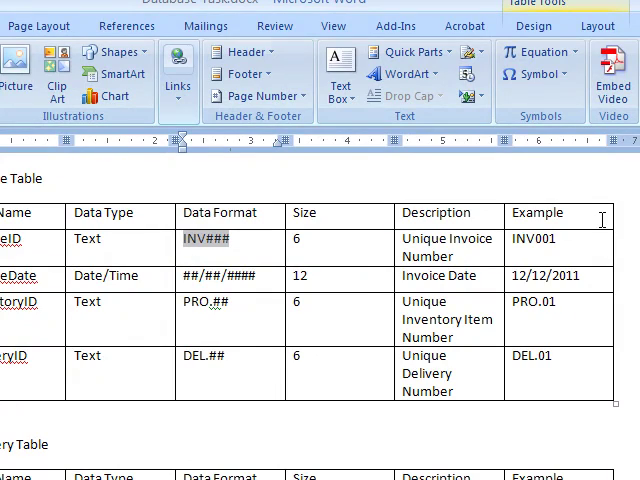
pyautogui.scroll(-3)
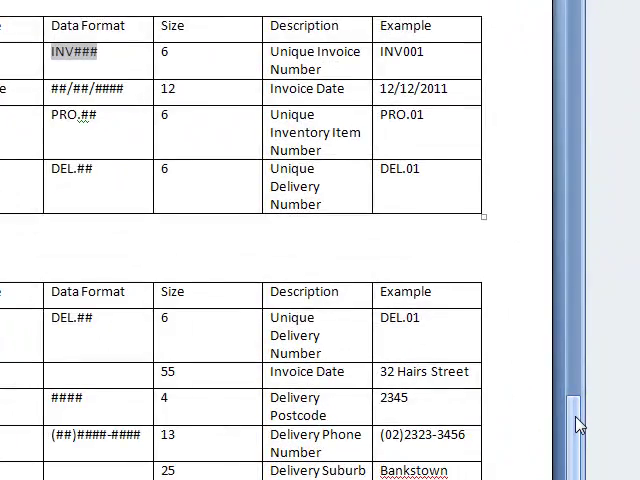
pyautogui.scroll(3)
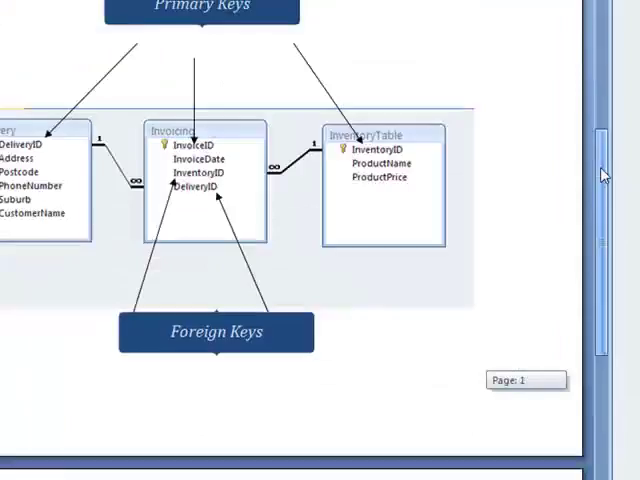
pyautogui.scroll(3)
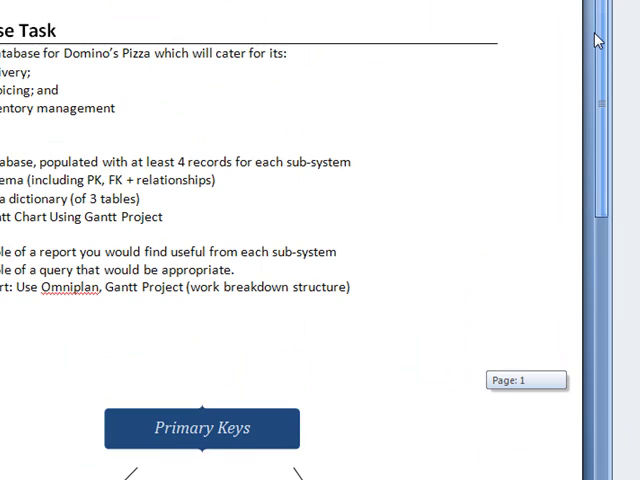
pyautogui.scroll(-3)
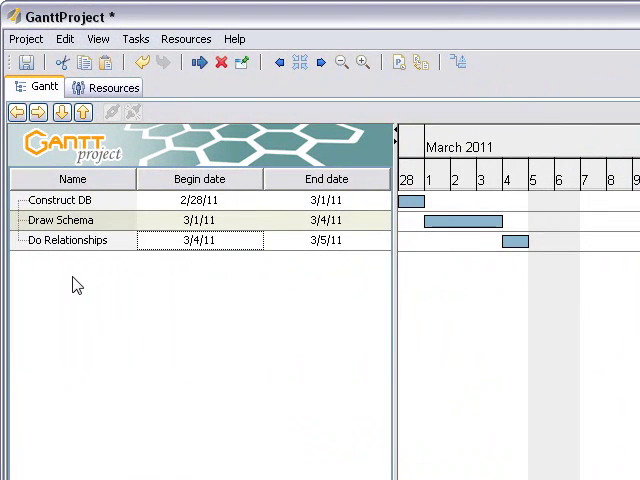
# Step: Add a new task named 'Gantt Chart' after the existing three
pyautogui.click(122, 112)
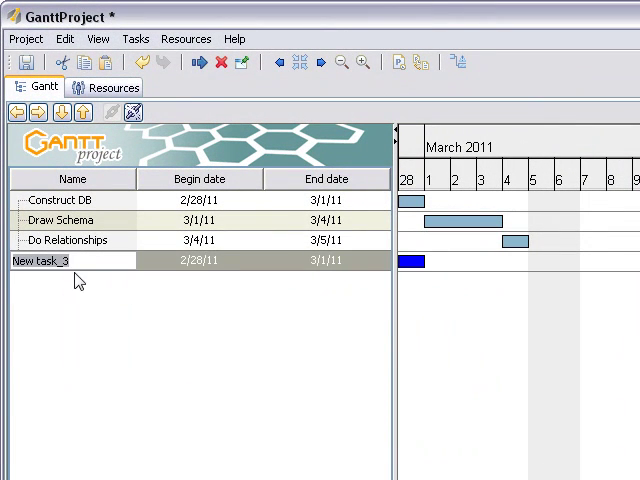
pyautogui.click(40, 260)
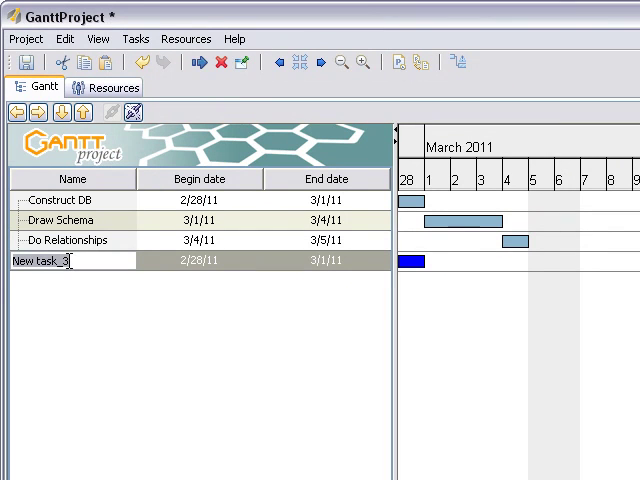
pyautogui.write('G')
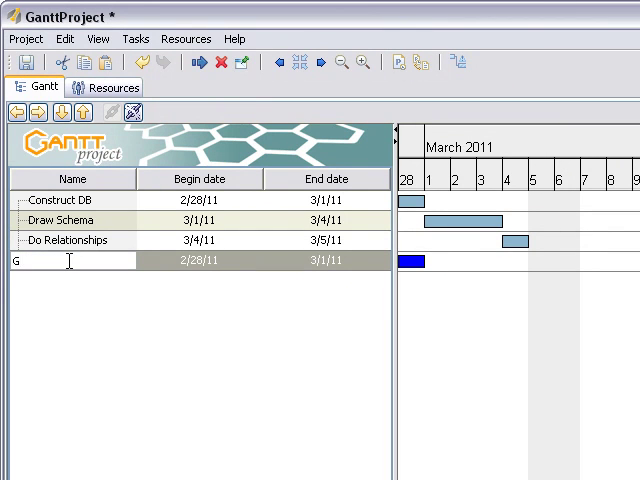
pyautogui.write('antt')
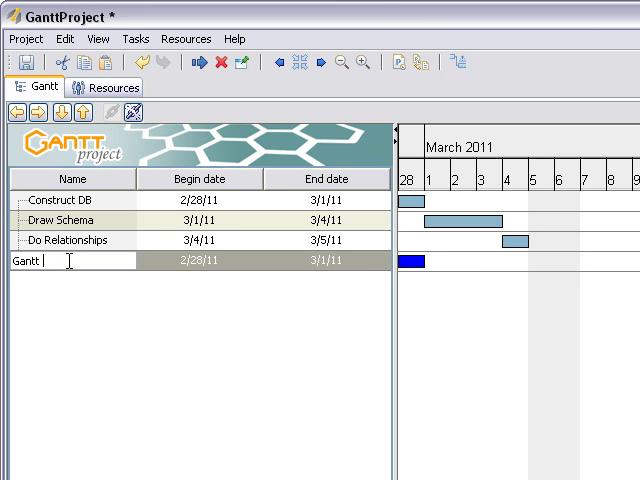
pyautogui.write('Chart')
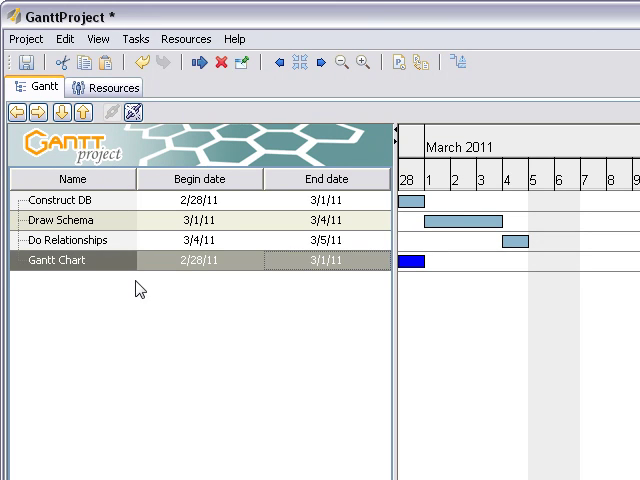
pyautogui.moveTo(200, 270)
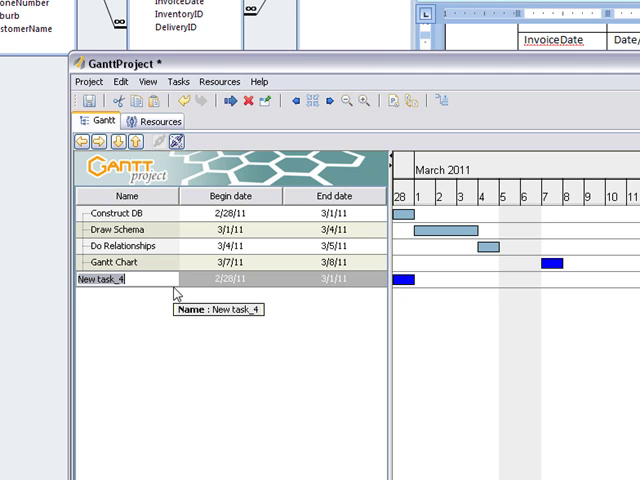
# Step: Add a further task named 'Word Document' with a March begin date
pyautogui.write('WEor')
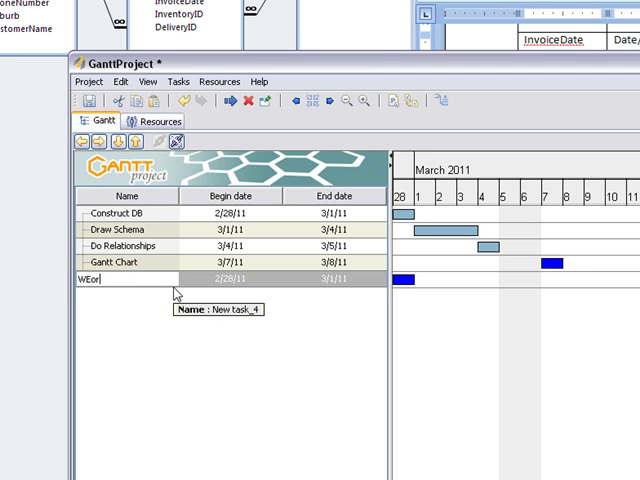
pyautogui.write('Word')
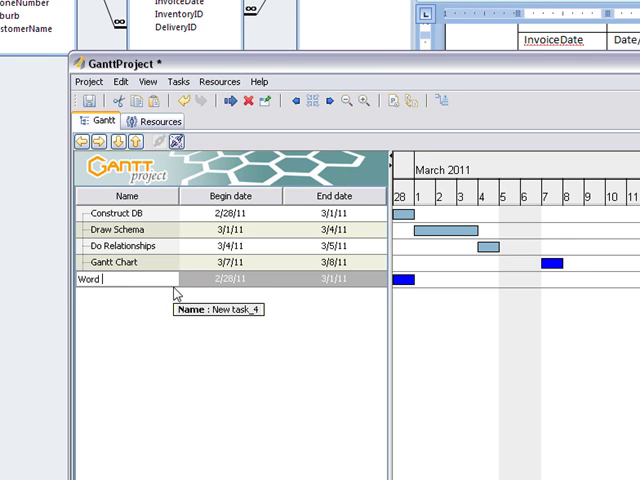
pyautogui.write('Document')
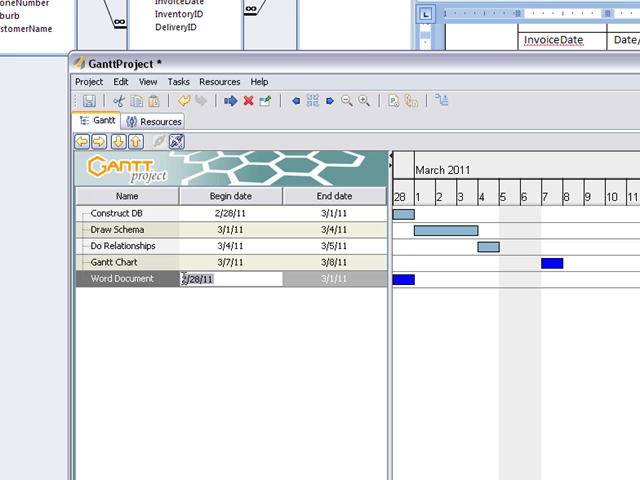
pyautogui.write('3/')
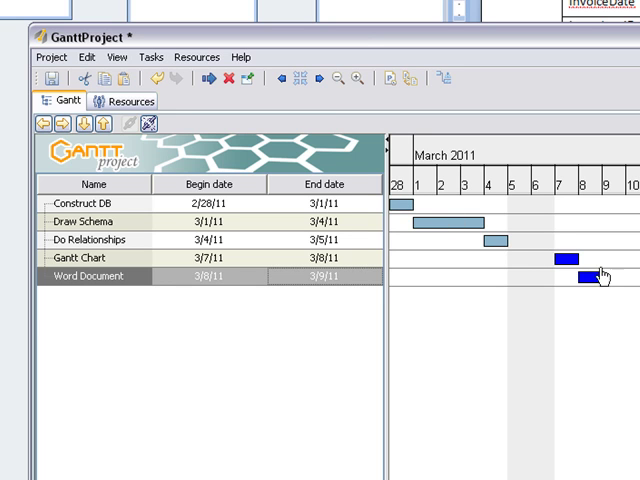
# Step: Export the project as a PDF report through Project > Export
pyautogui.click(52, 56)
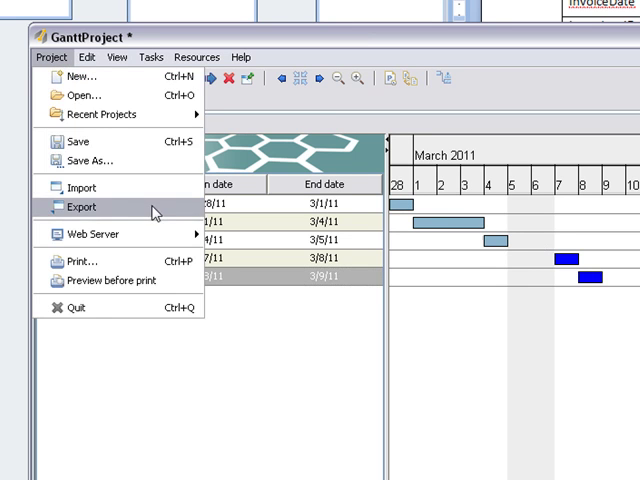
pyautogui.click(80, 208)
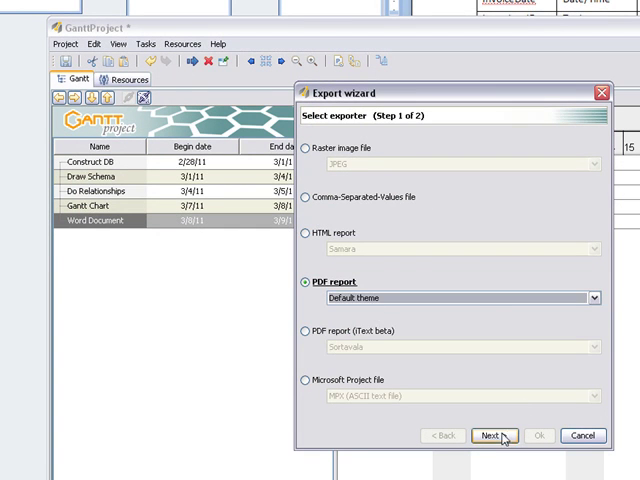
pyautogui.click(494, 436)
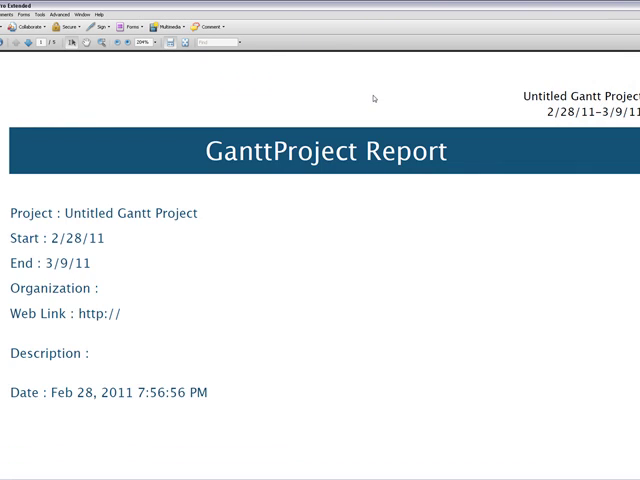
# Step: Scroll the exported report down to its Gantt Chart page with all five March 2011 tasks
pyautogui.scroll(-3)
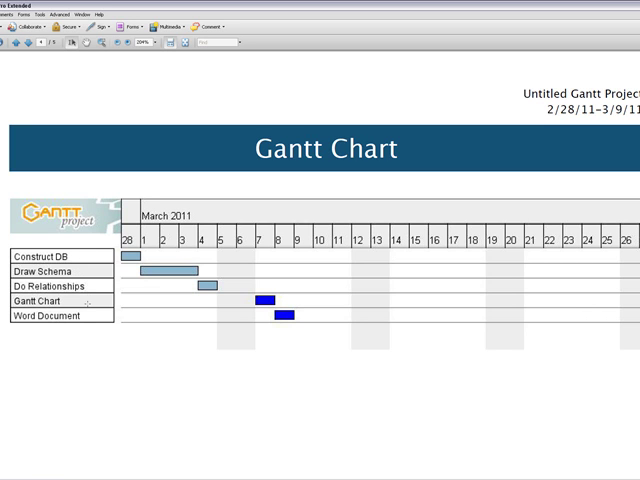
pyautogui.moveTo(90, 316)
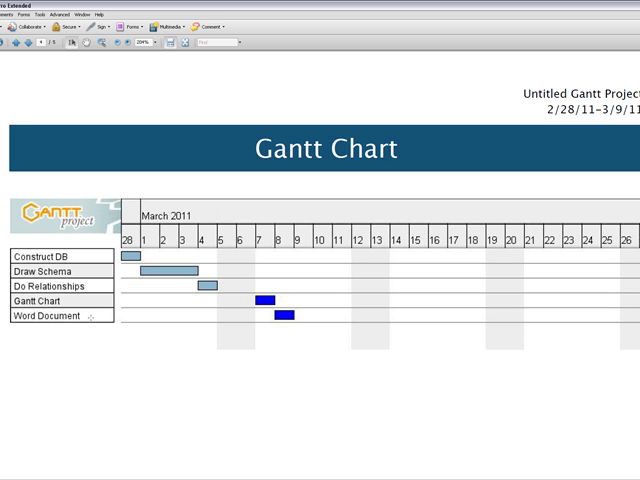